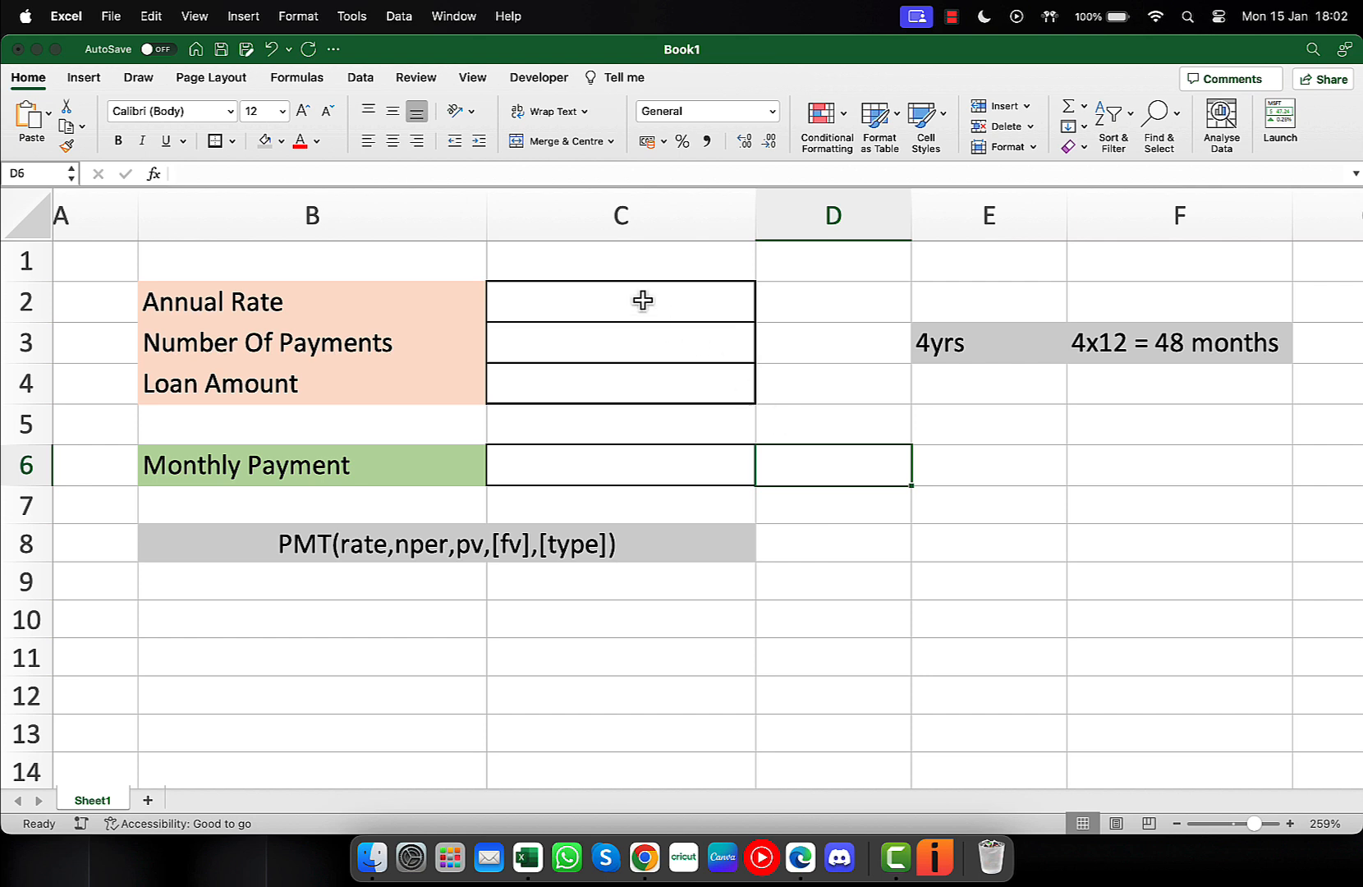
# Fill in 5% annual rate in C2, 48 payments in C3 and 10000 loan amount in C4.
pyautogui.write('5%')
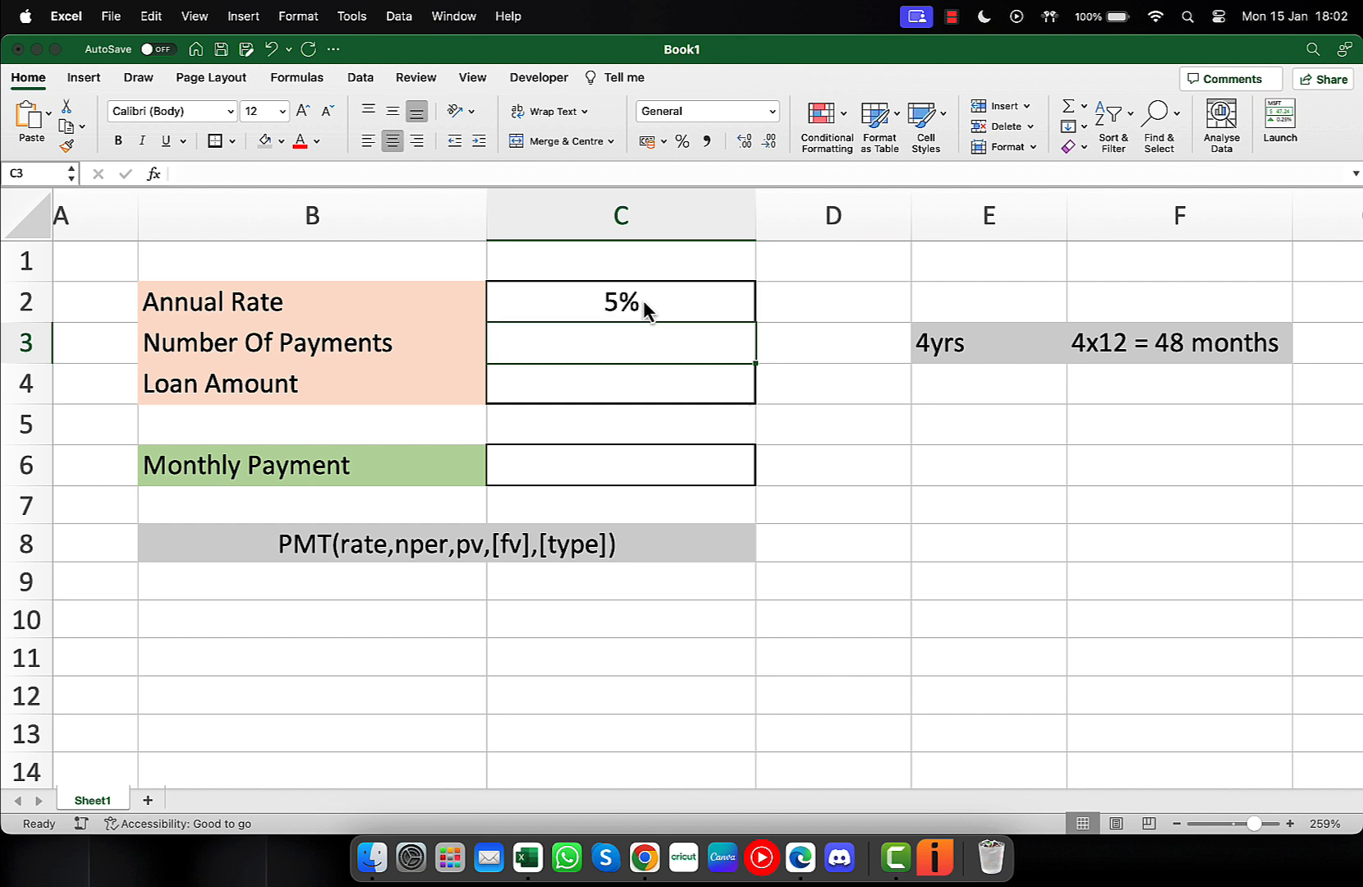
pyautogui.write('48')
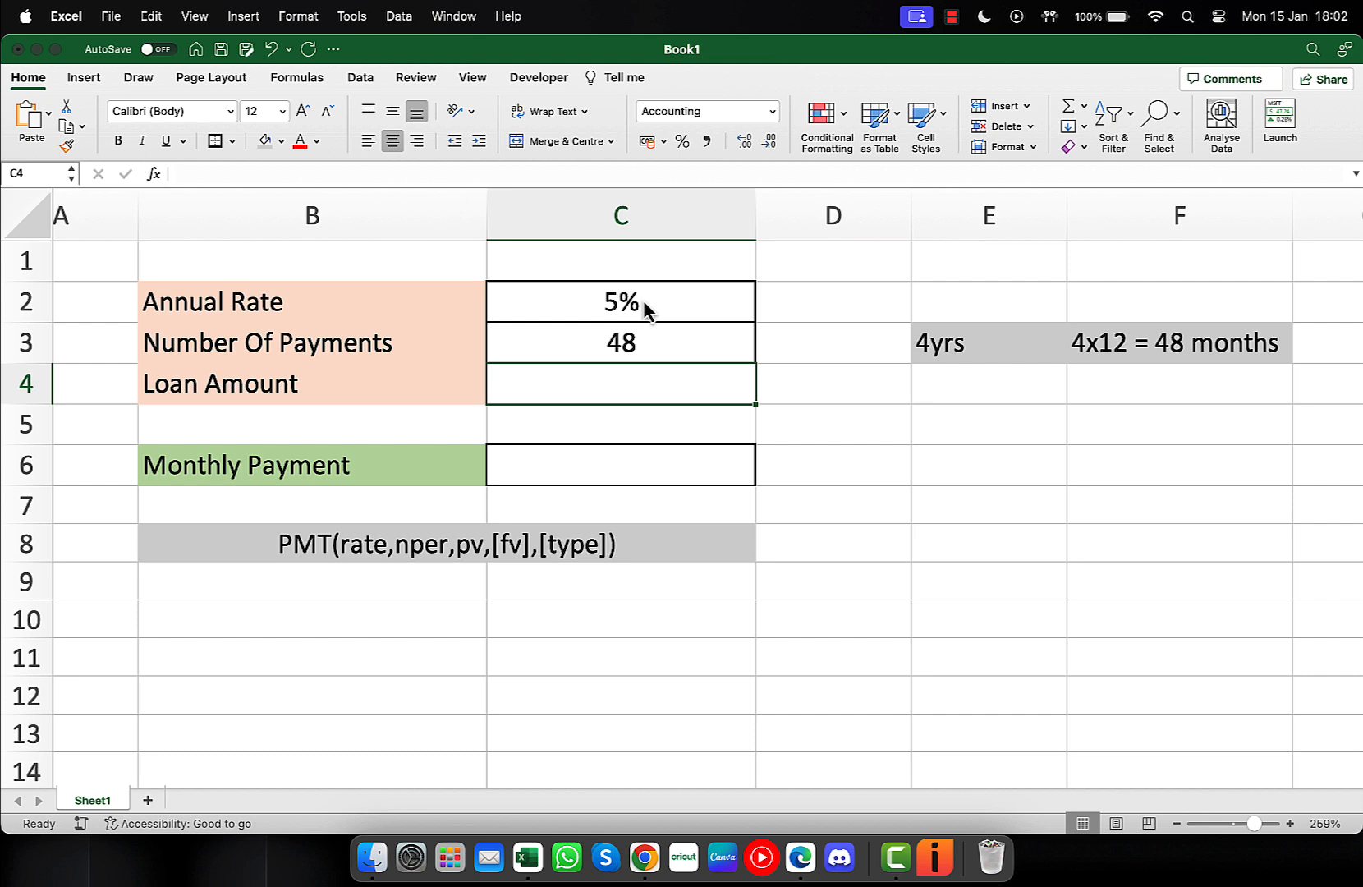
pyautogui.write('100000.00')
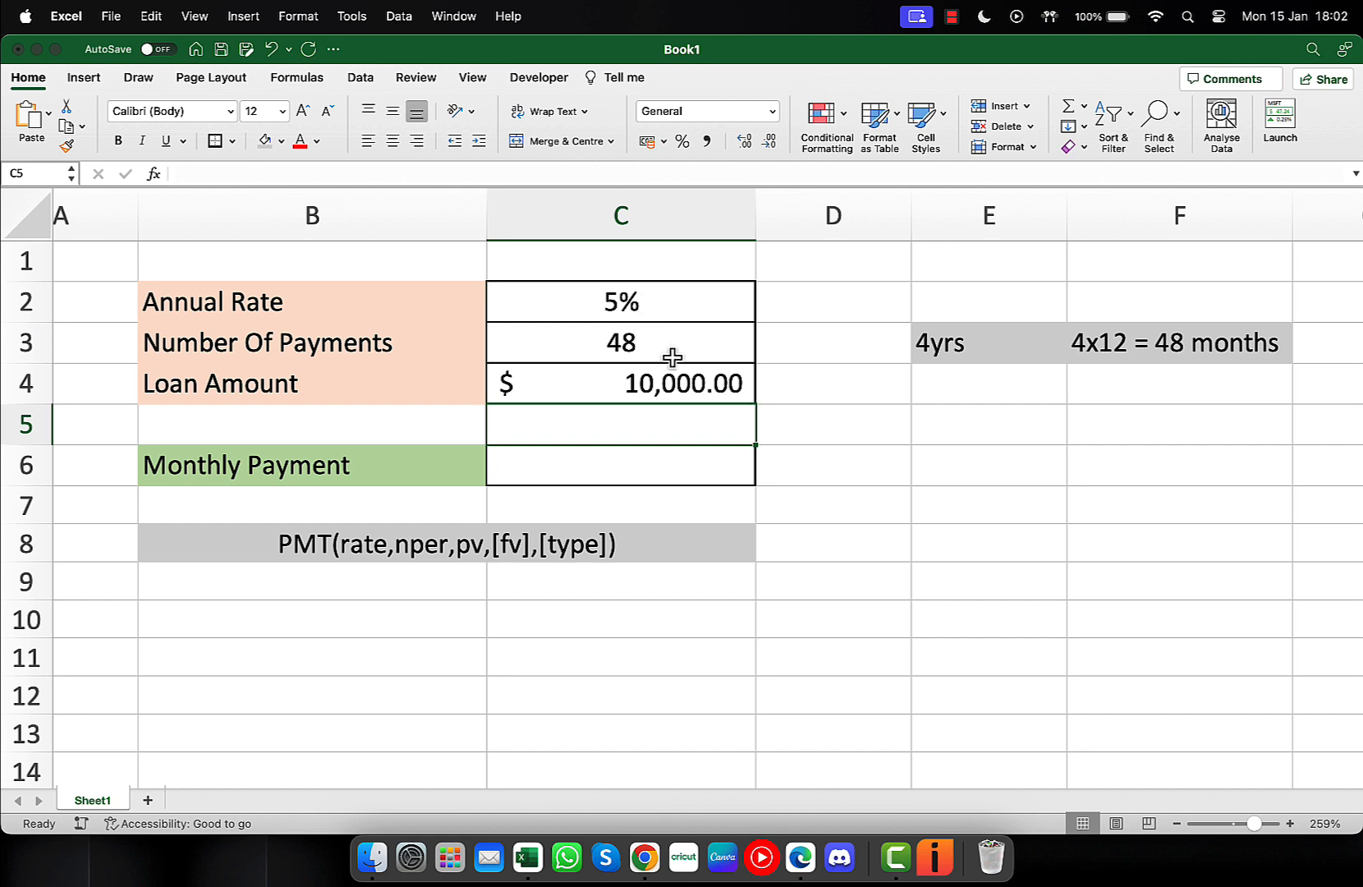
pyautogui.moveTo(614, 462)
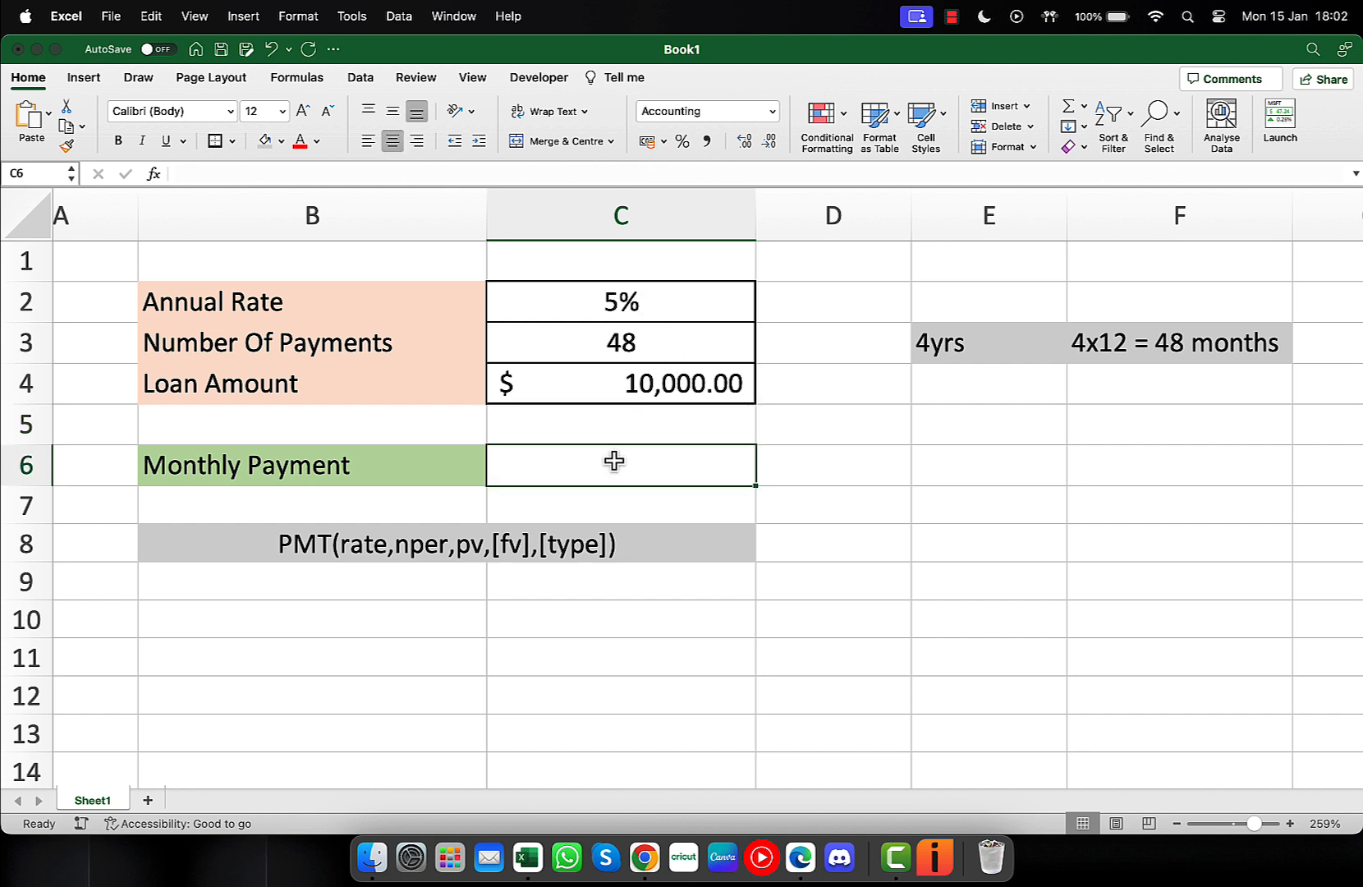
# Start =PMT( in C6 with C2/12 as the monthly rate and C3 as the number of payments.
pyautogui.write('=')
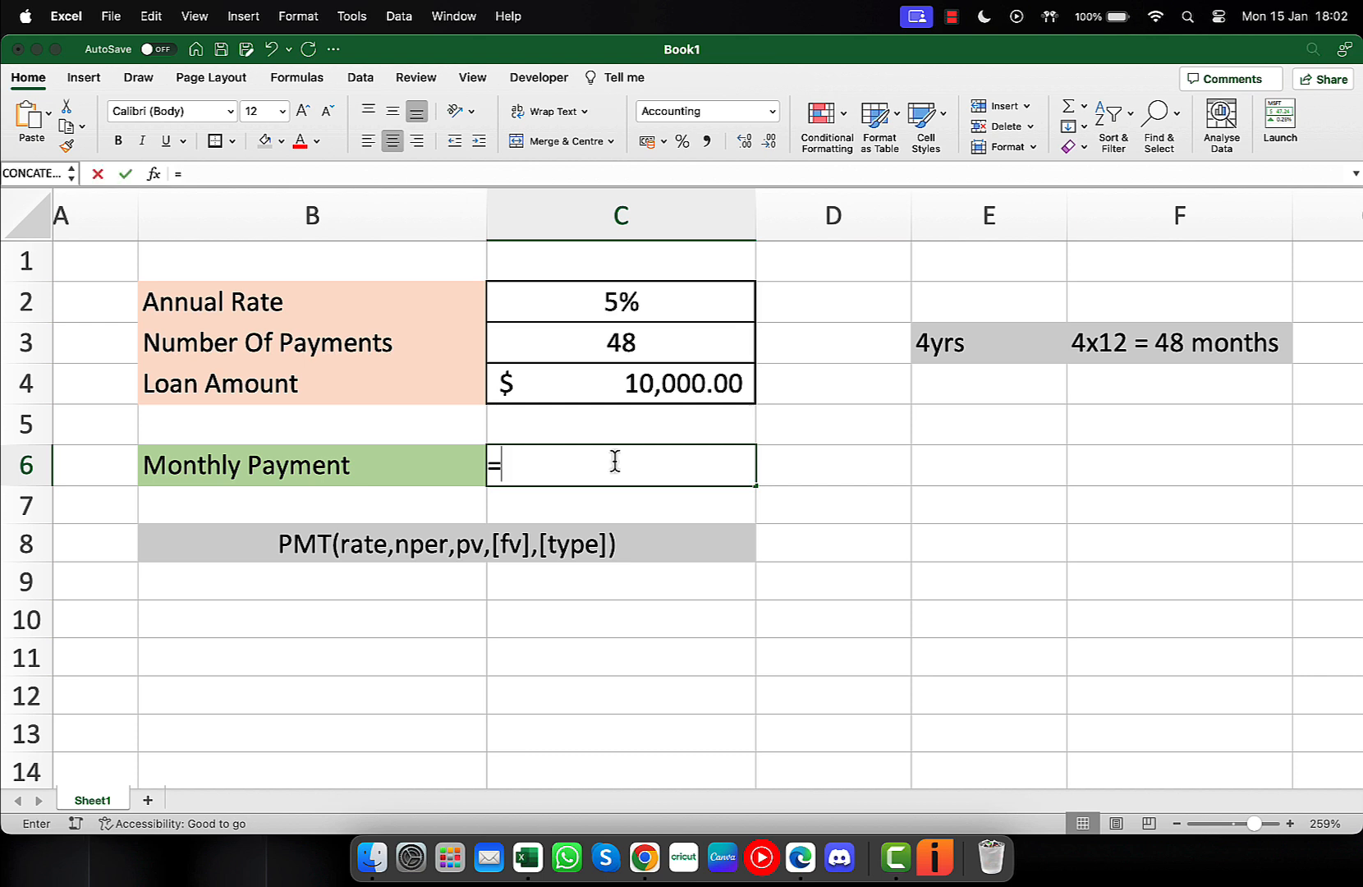
pyautogui.write('PMT(')
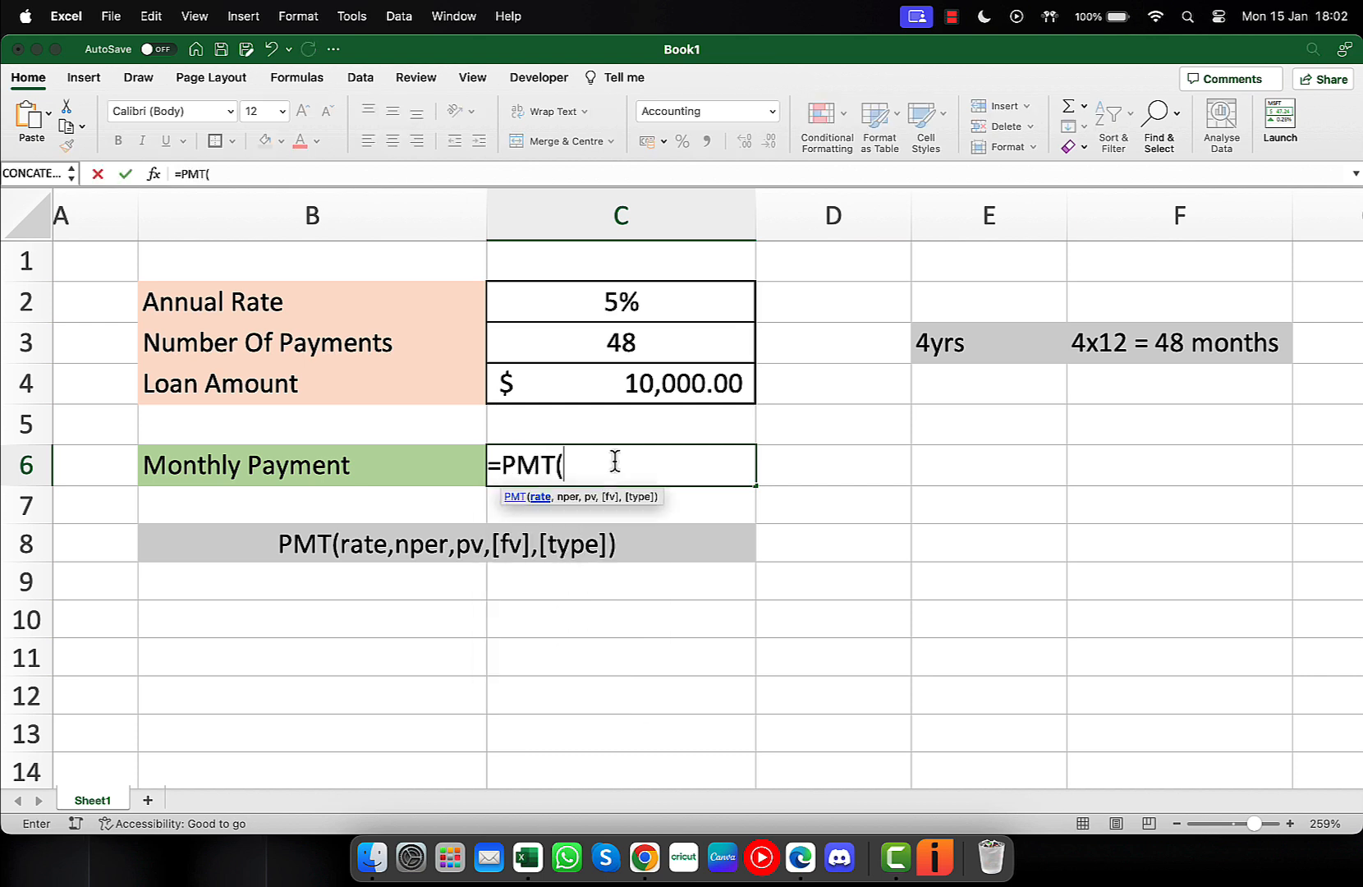
pyautogui.moveTo(621, 300)
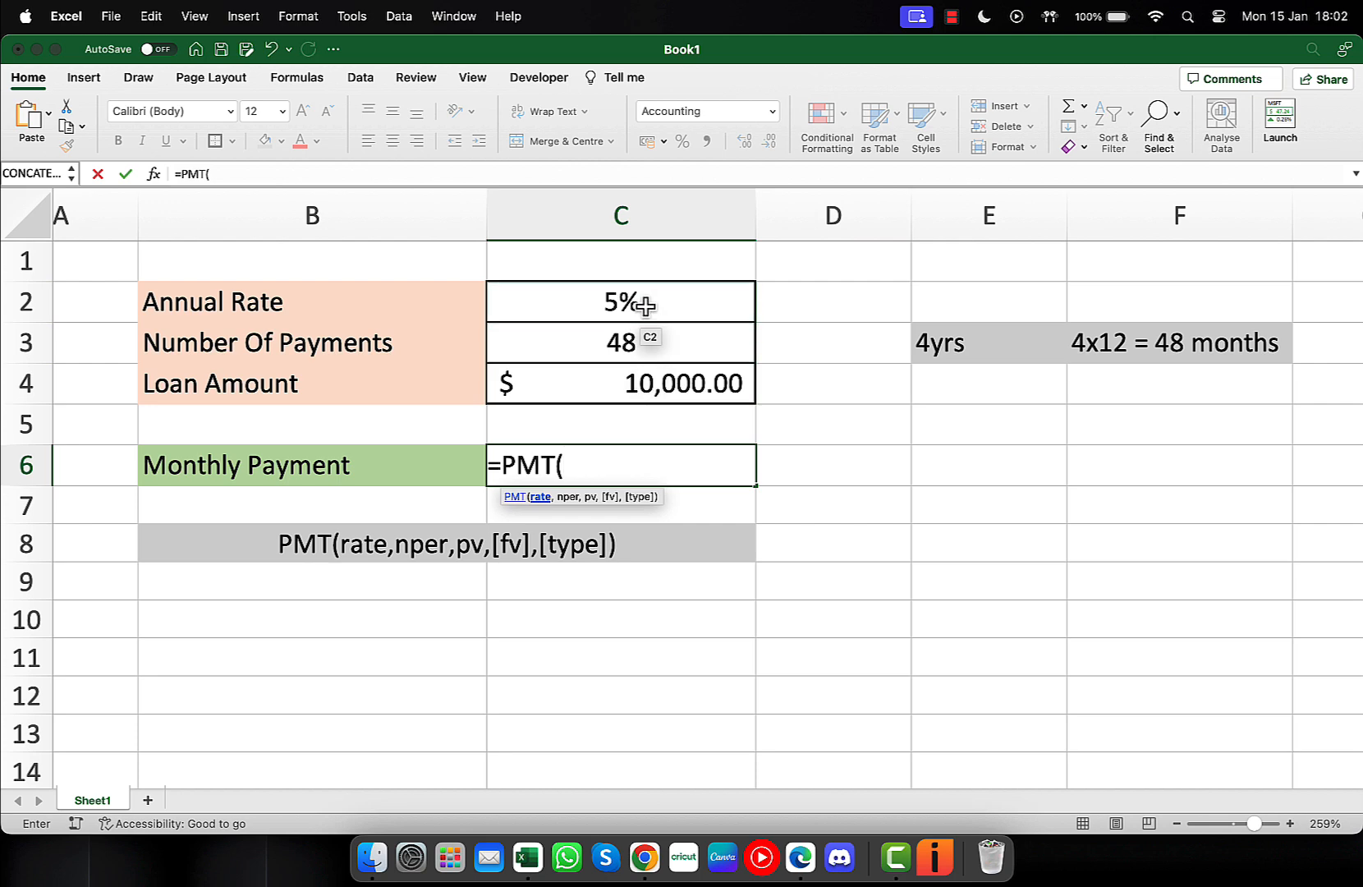
pyautogui.click(619, 302)
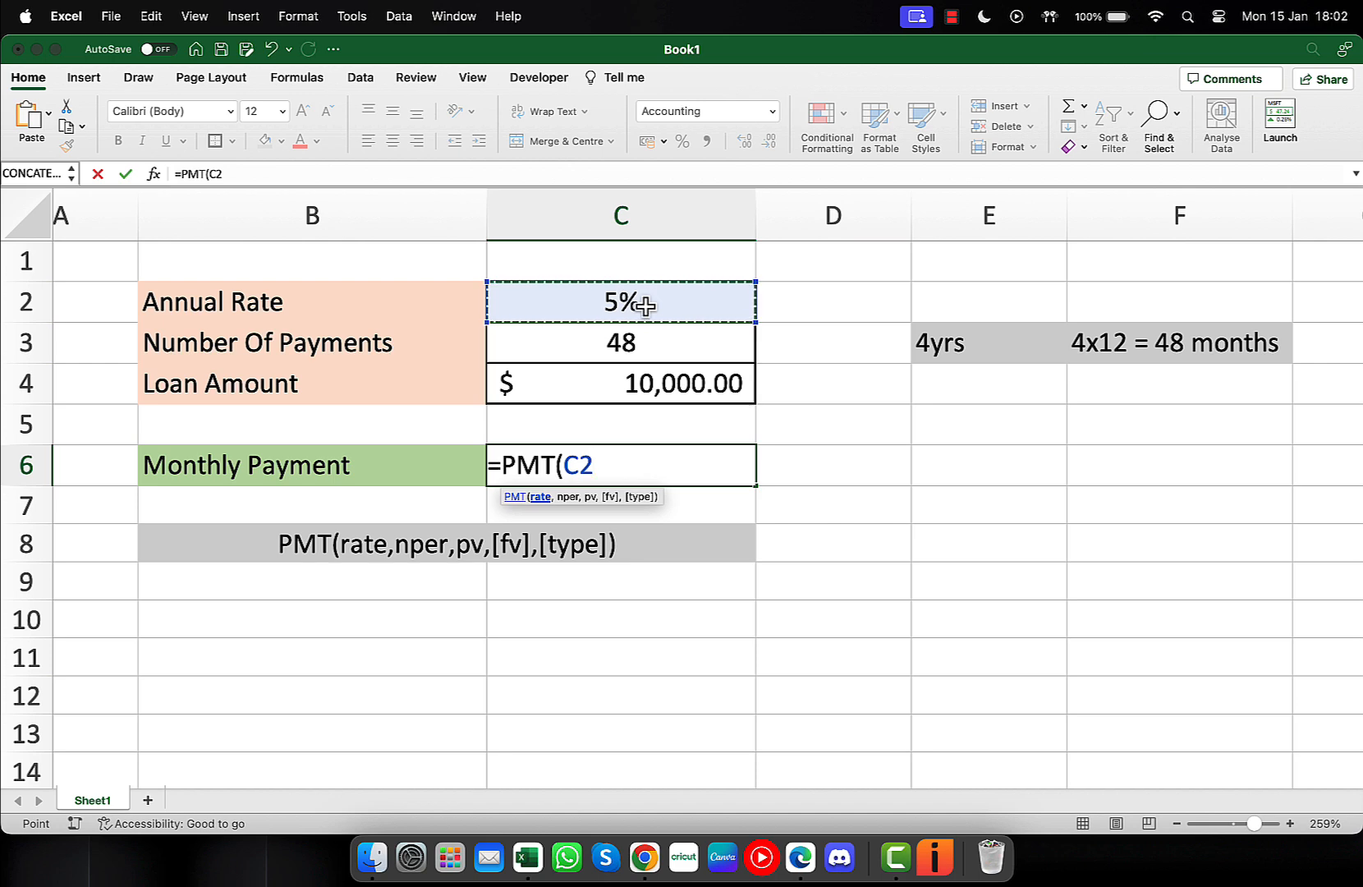
pyautogui.write('/1')
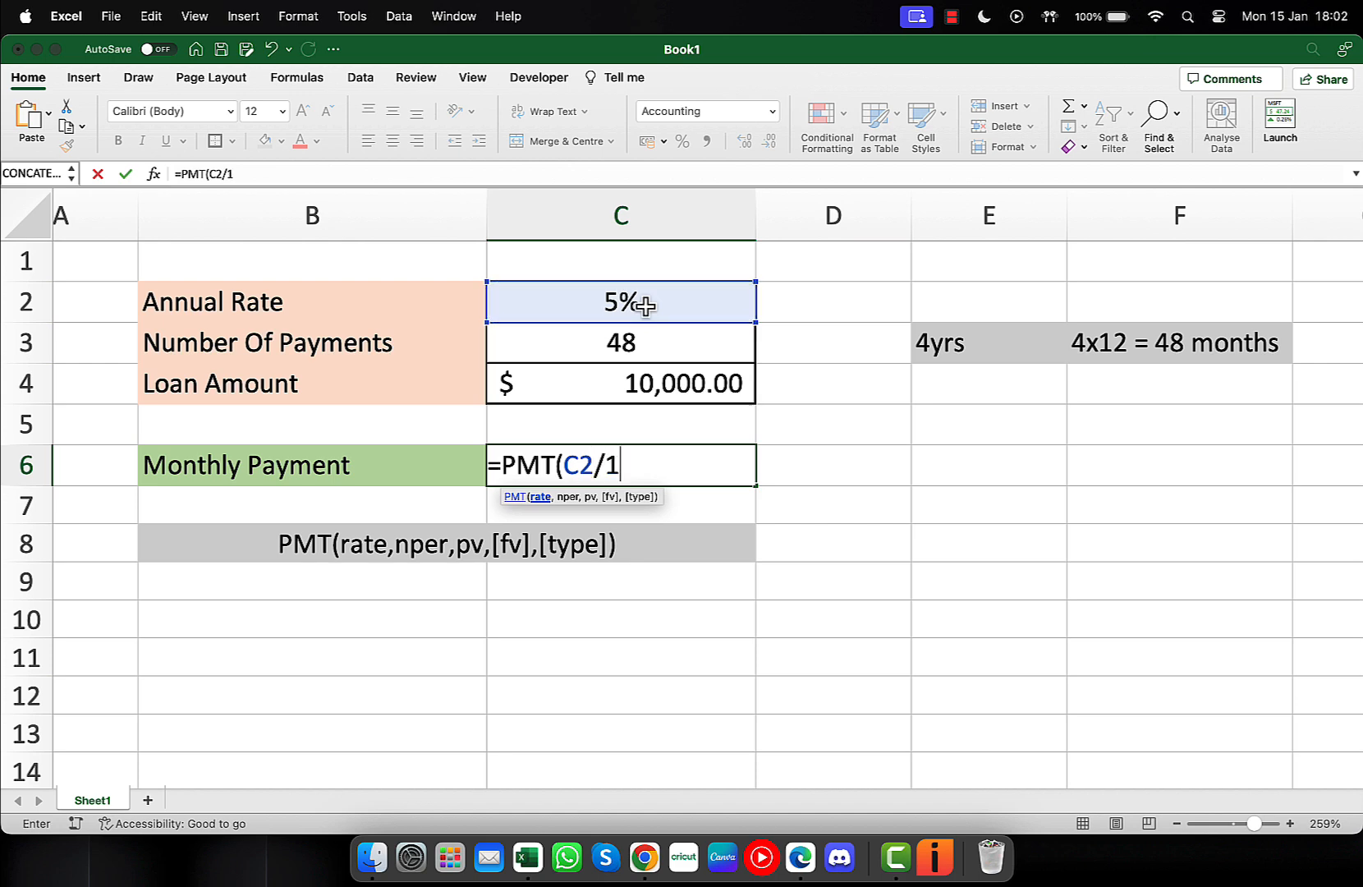
pyautogui.write('2')
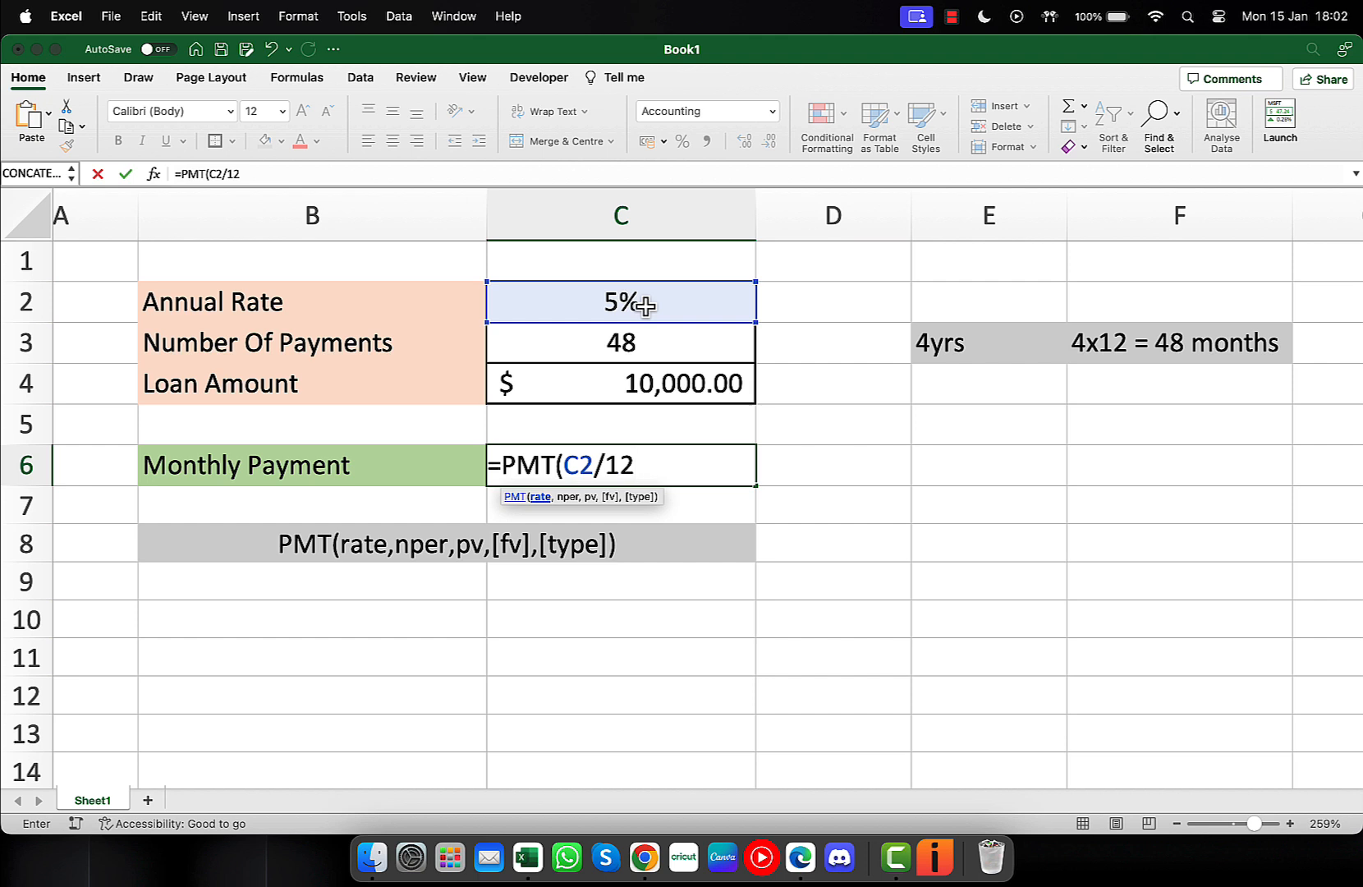
pyautogui.write(',')
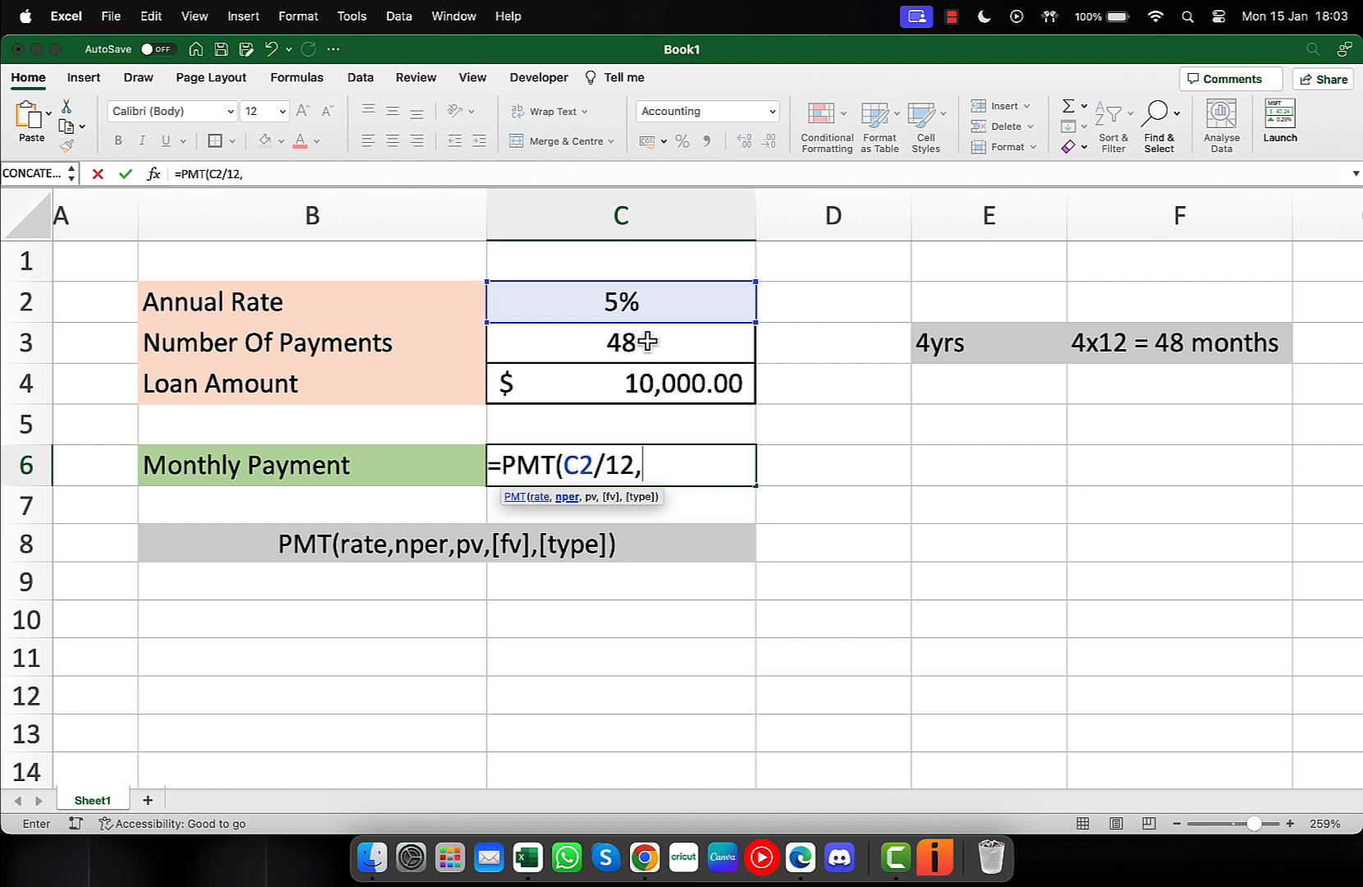
pyautogui.click(619, 341)
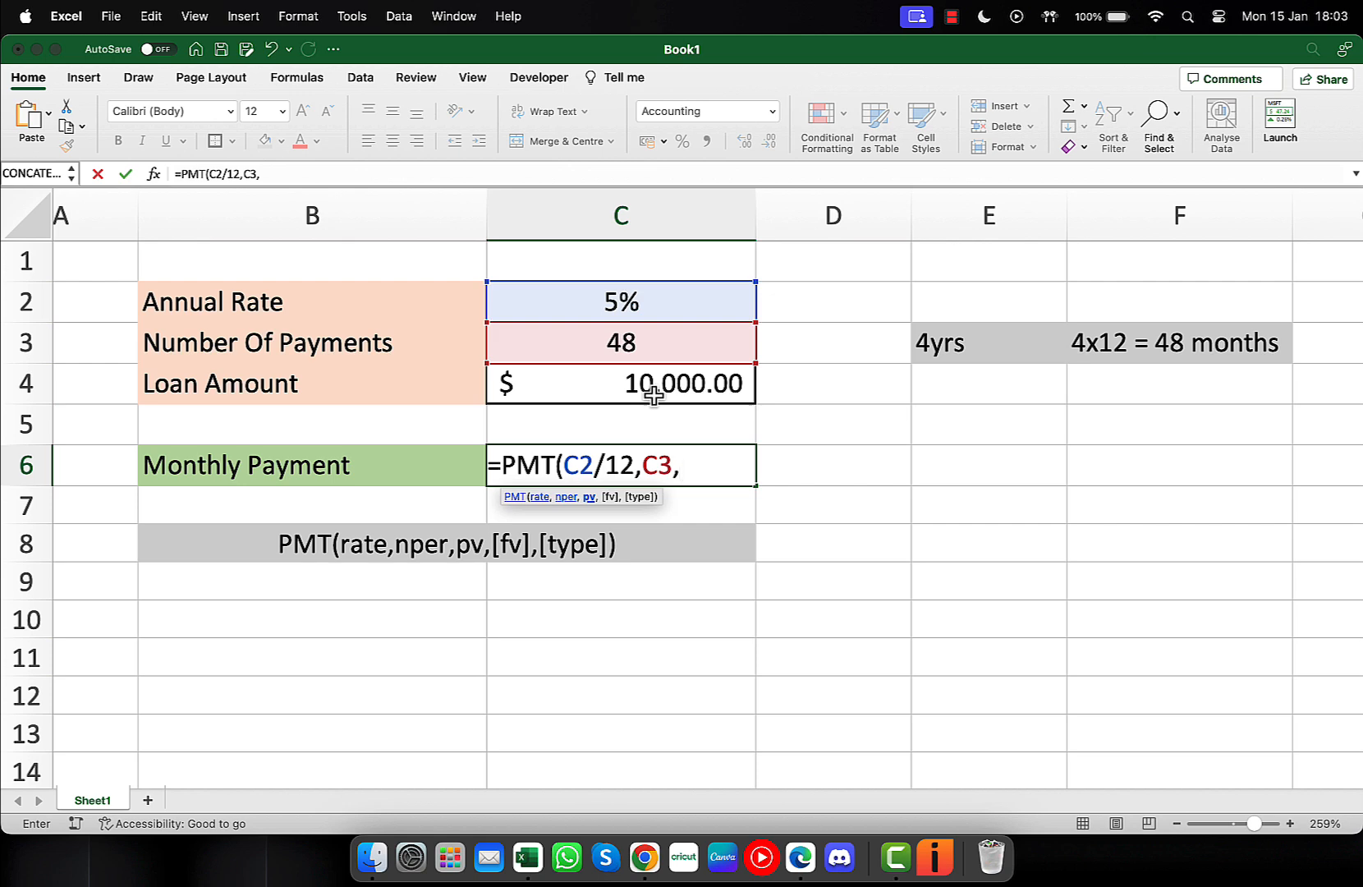
# Add C4 as the present value, completing =PMT(C2/12,C3,C4) to show $(230.29).
pyautogui.click(619, 383)
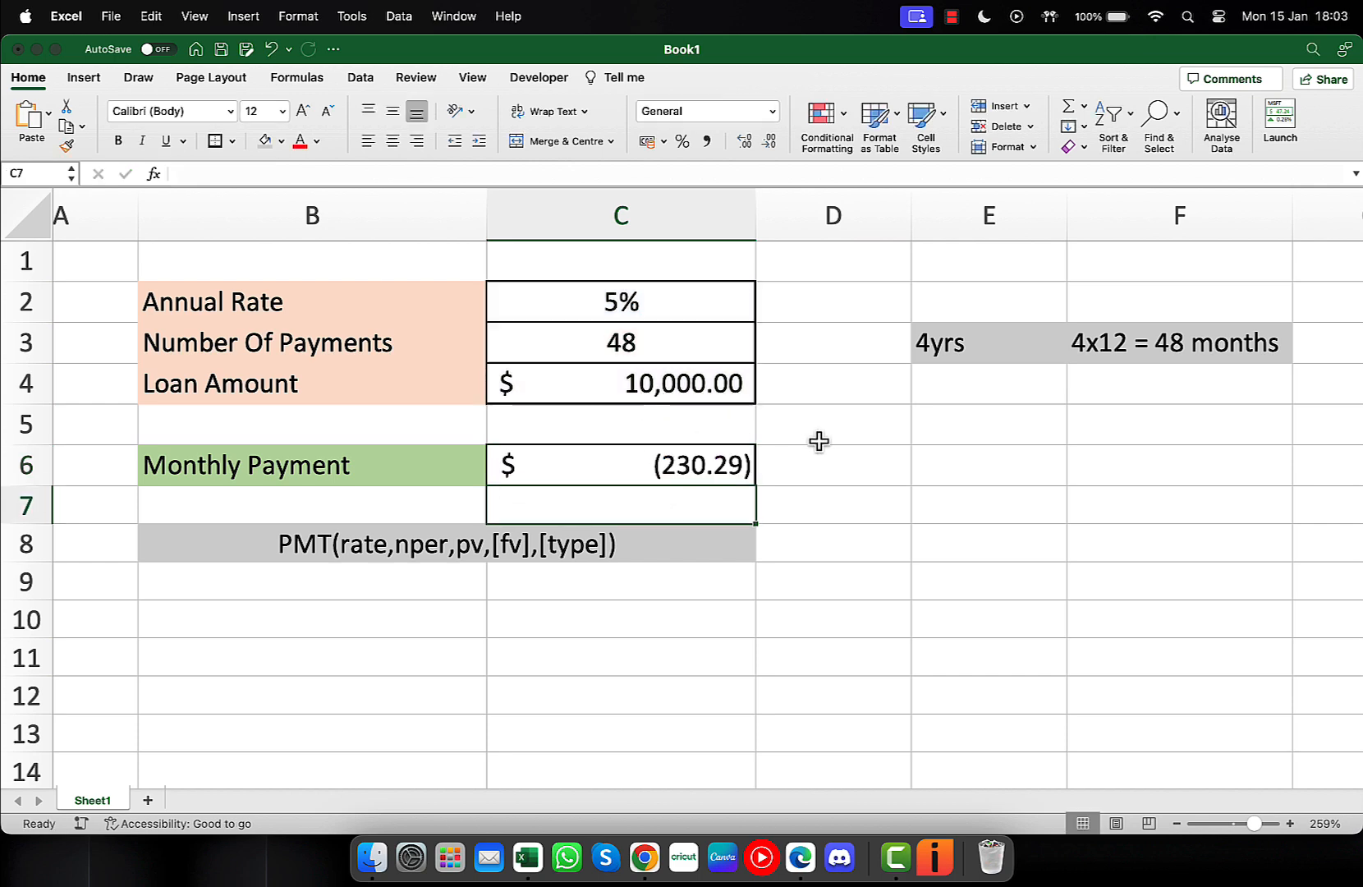
pyautogui.moveTo(639, 466)
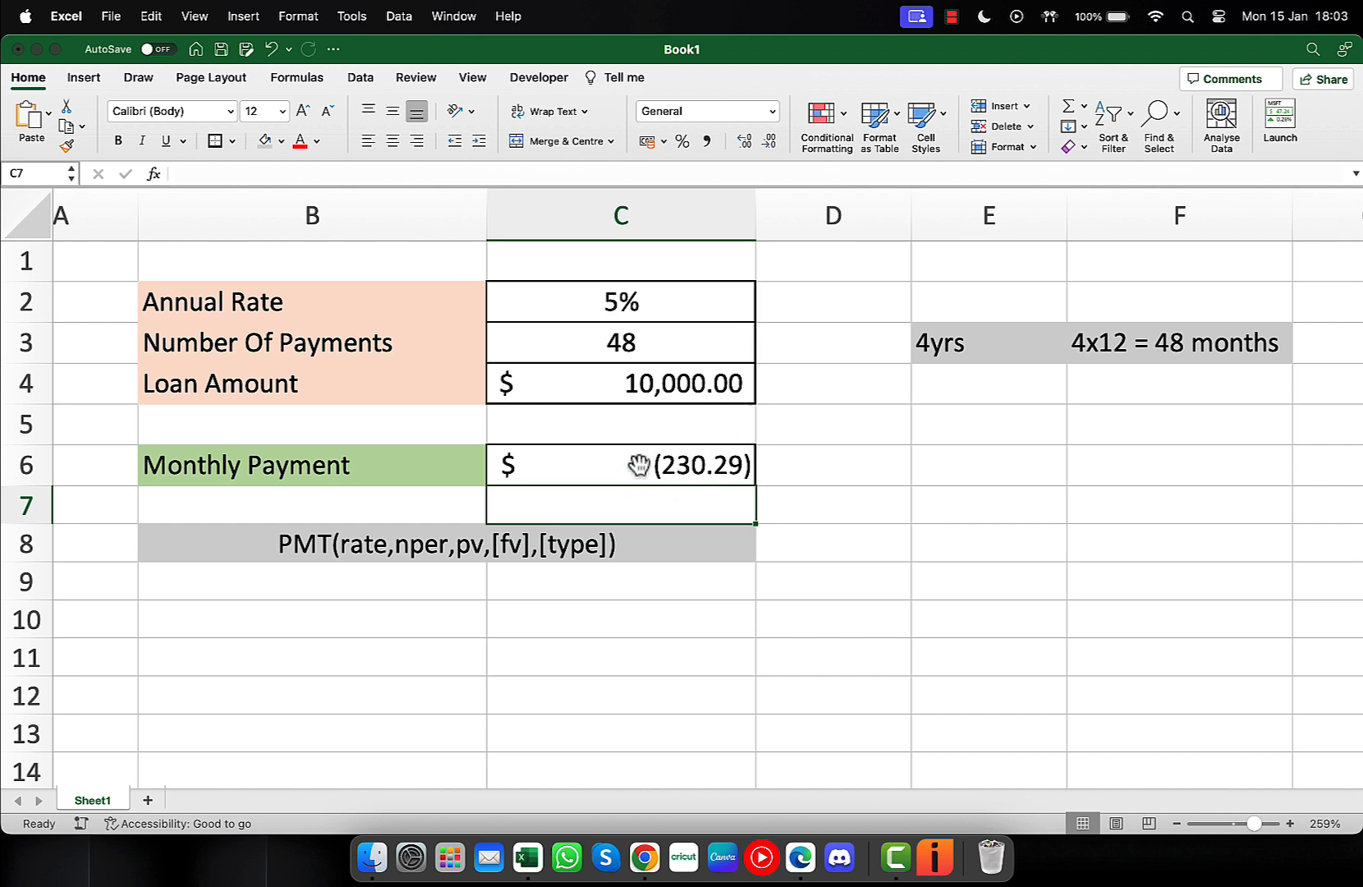
# Put C6 in edit mode to review =PMT(C2/12,C3,C4) and its highlighted references.
pyautogui.click(619, 464)
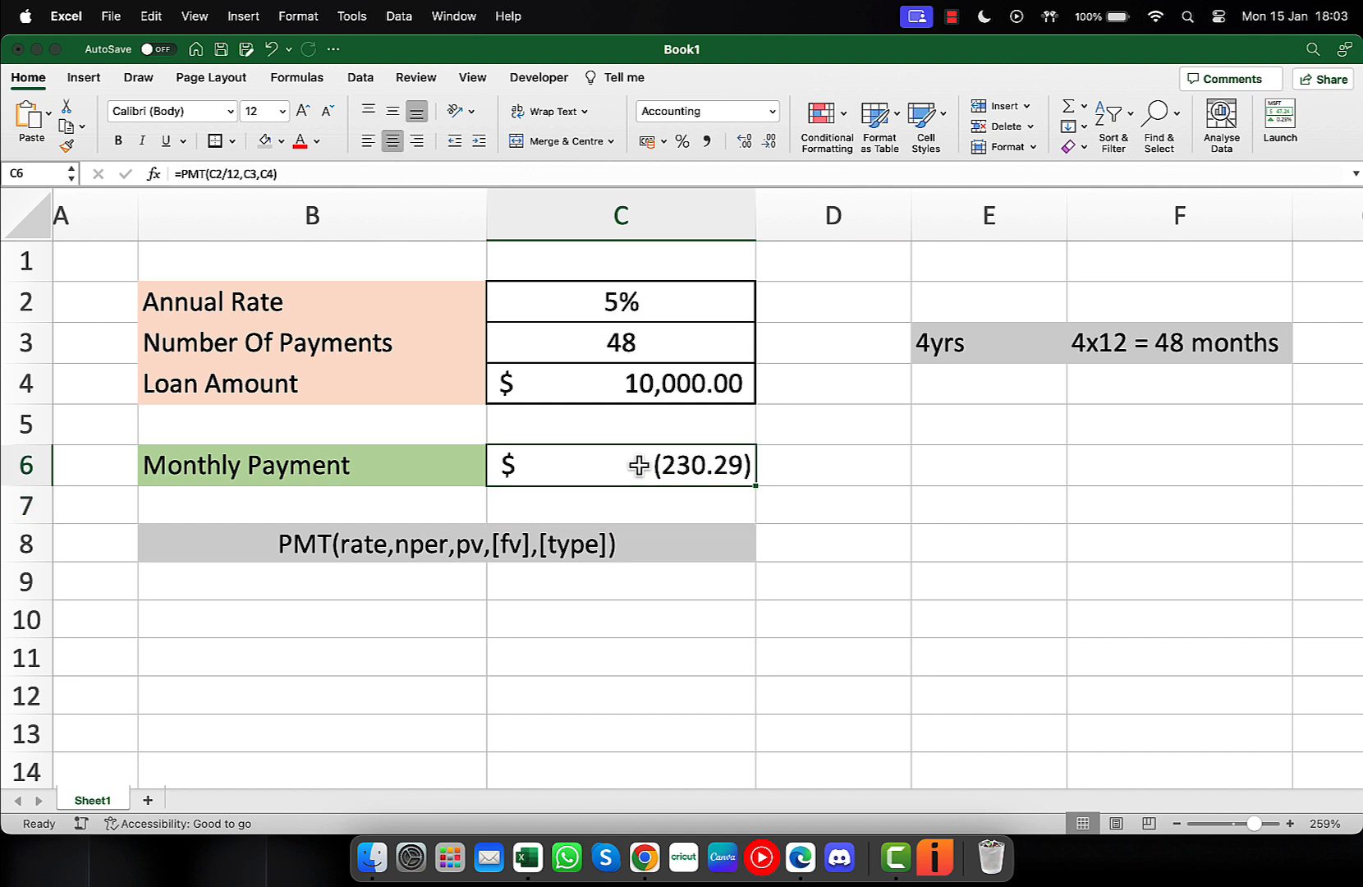
pyautogui.doubleClick(619, 465)
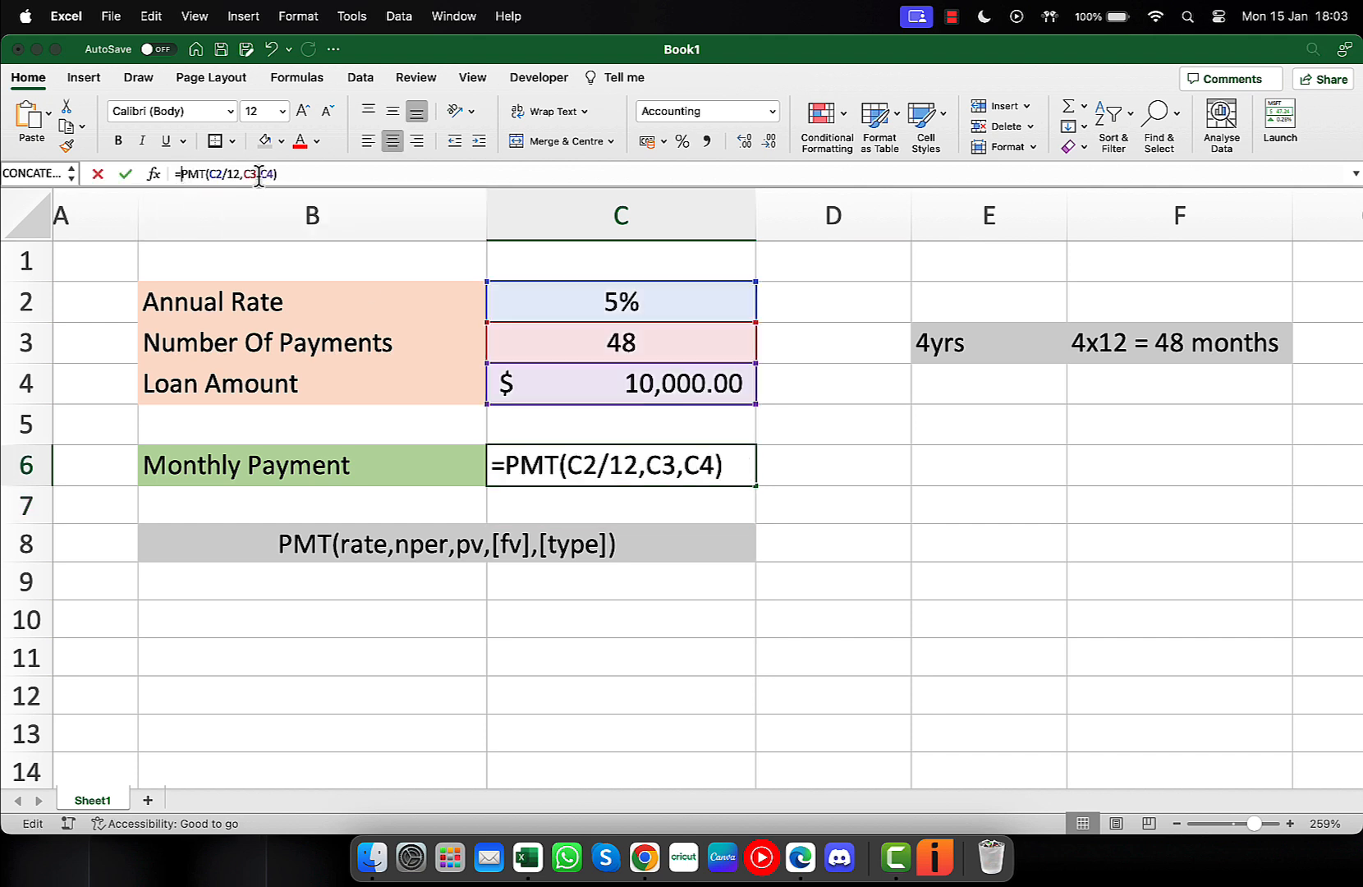
pyautogui.click(312, 215)
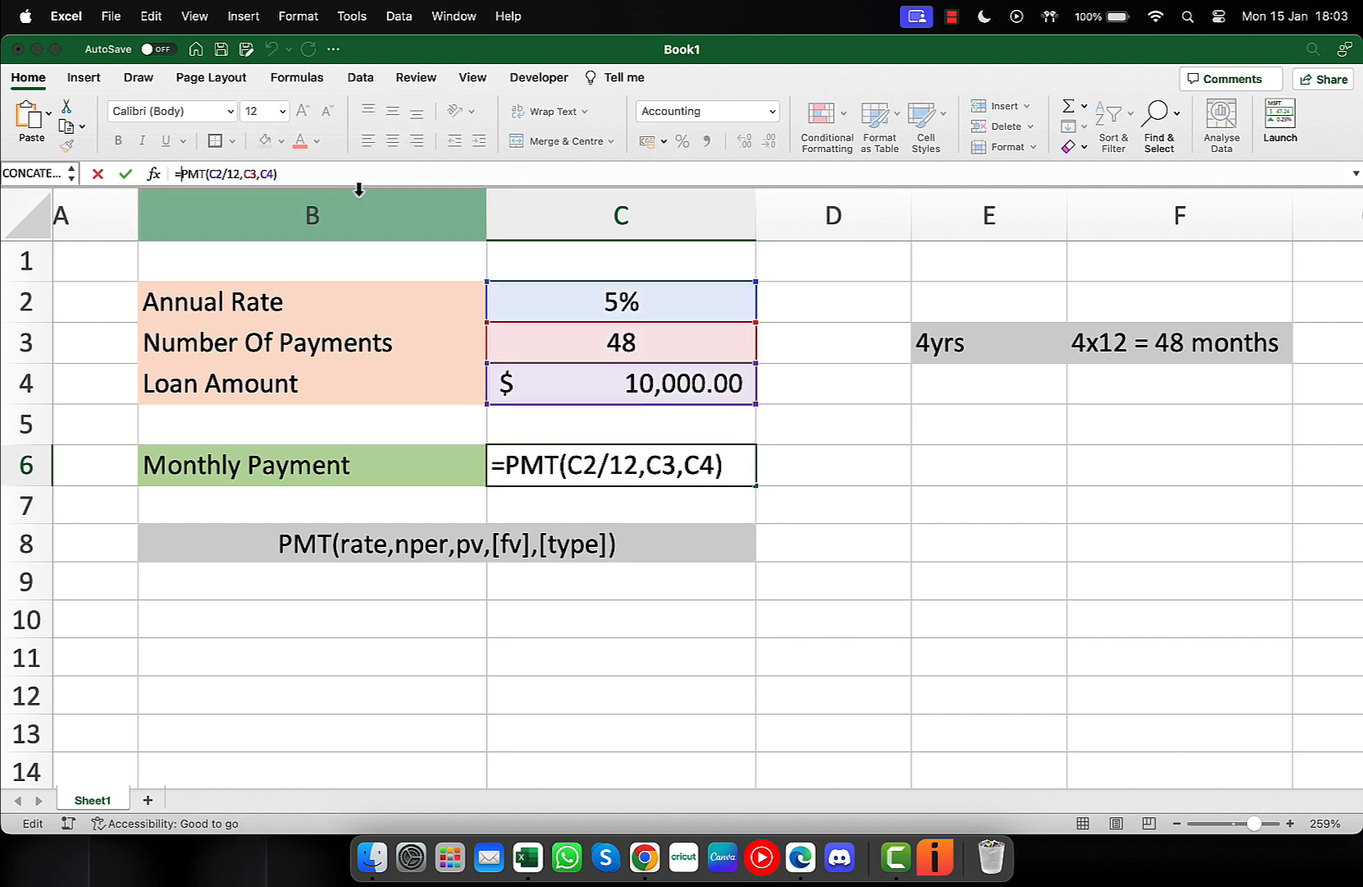